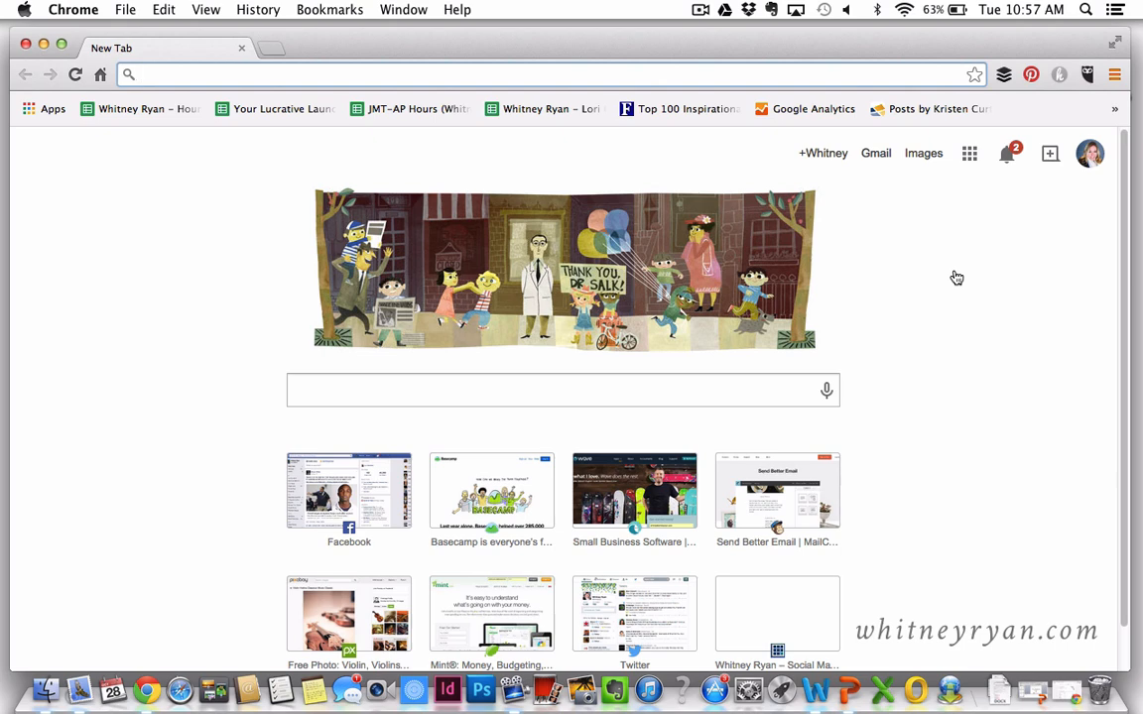
pyautogui.write('google.com/settings/takeout')
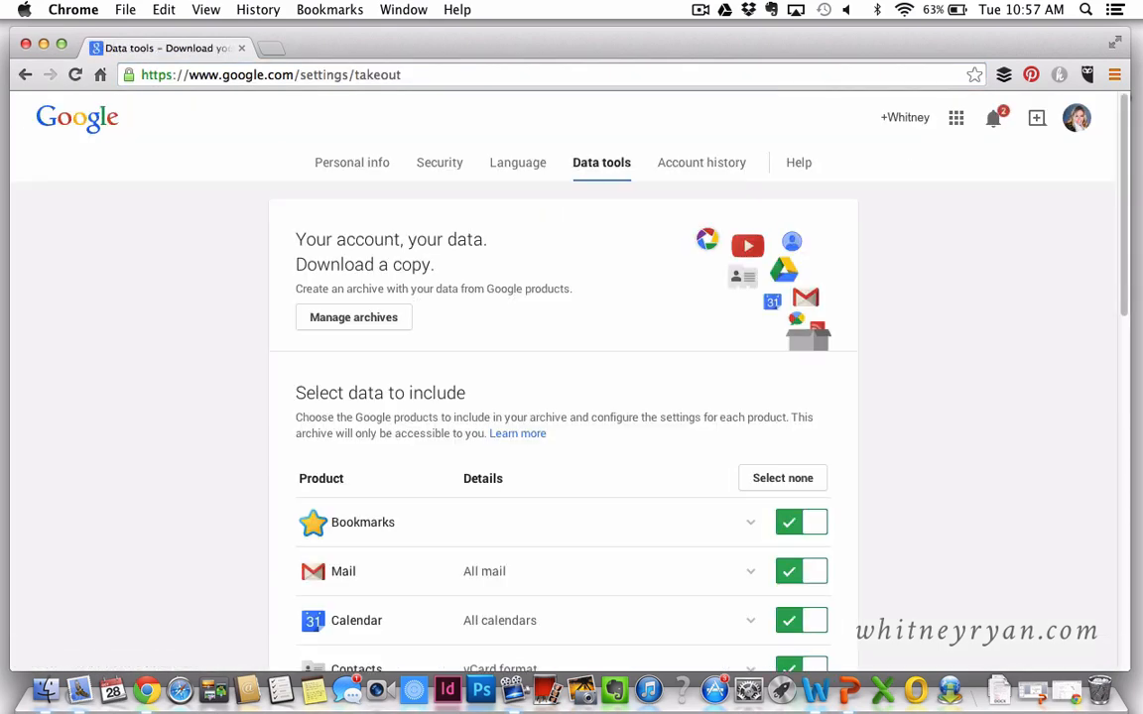
pyautogui.moveTo(950, 346)
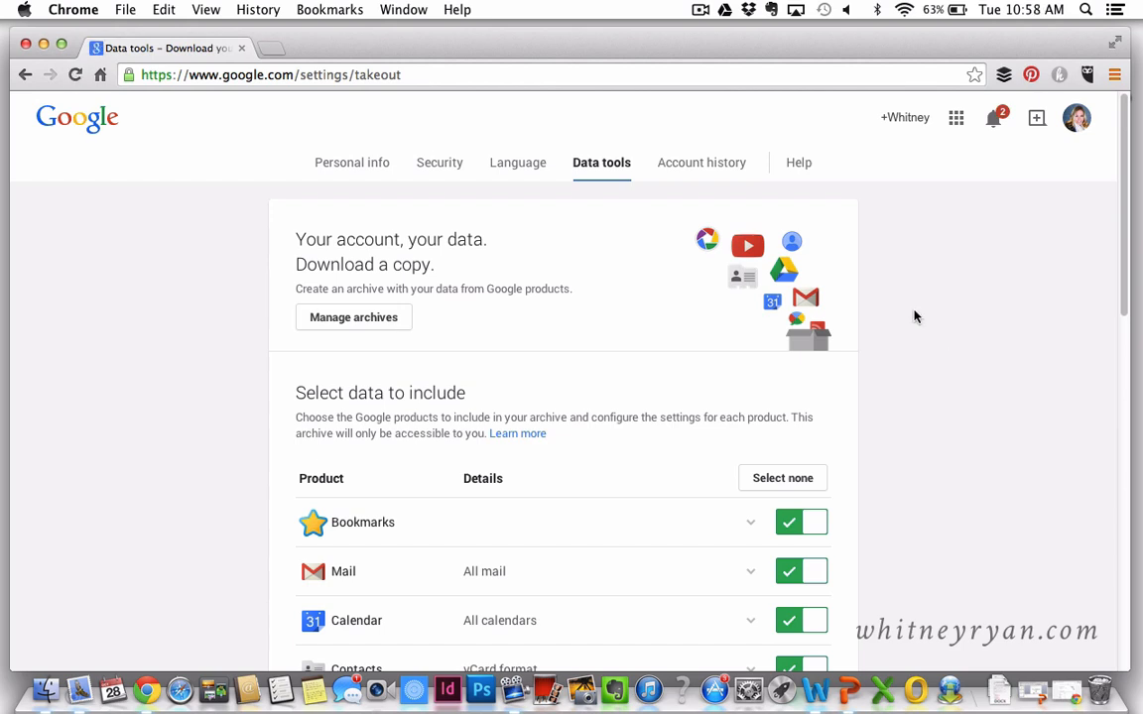
pyautogui.moveTo(580, 188)
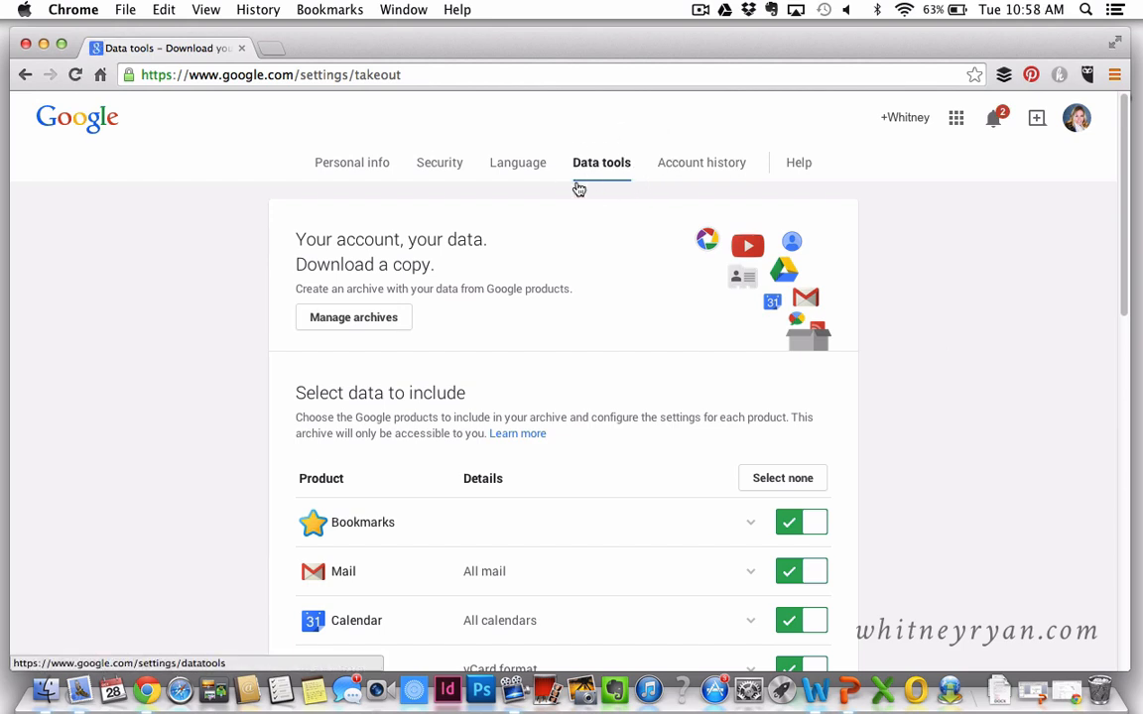
pyautogui.scroll(-3)
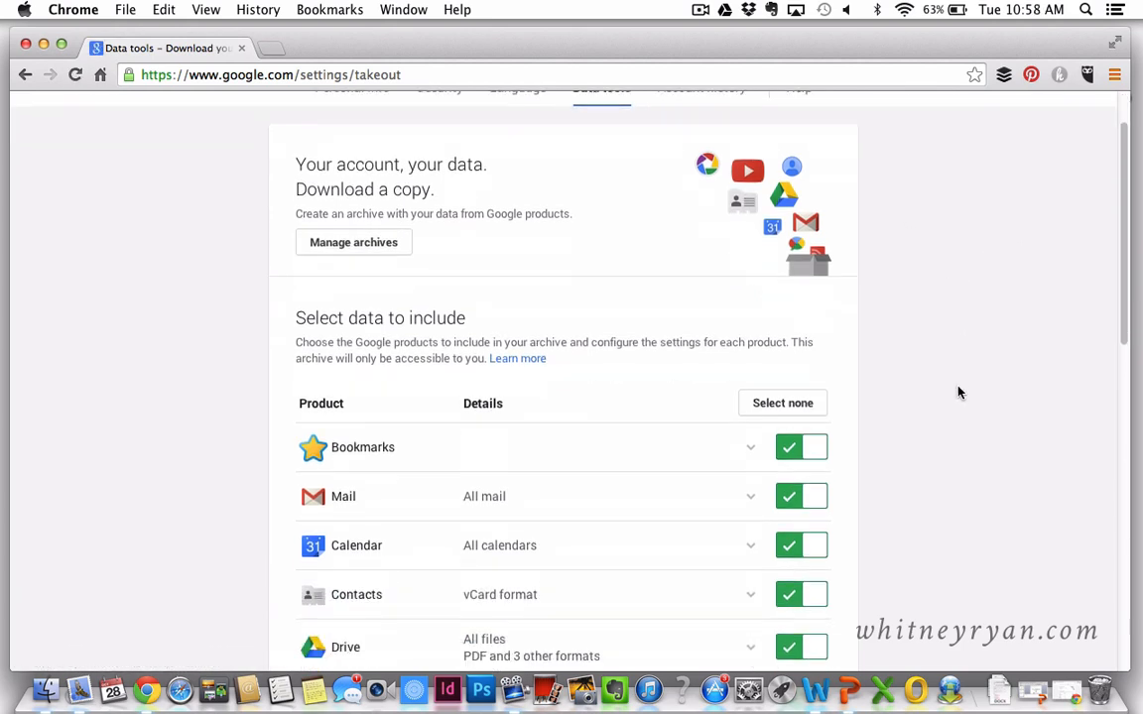
pyautogui.scroll(-3)
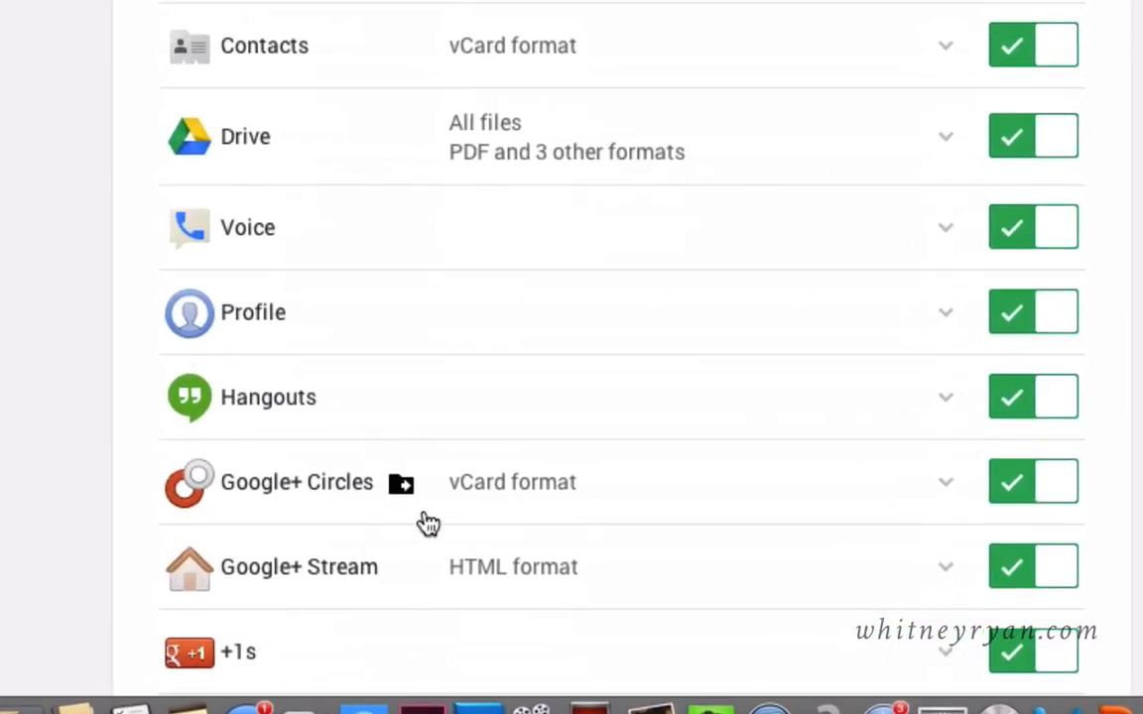
pyautogui.moveTo(405, 494)
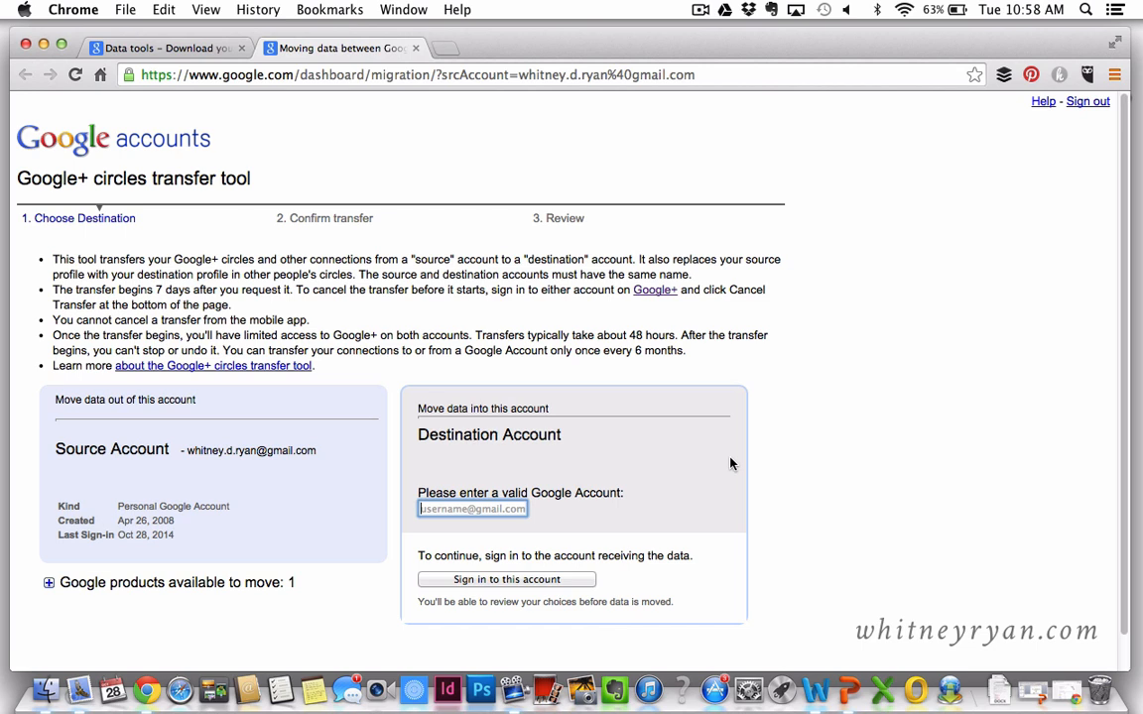
pyautogui.moveTo(612, 467)
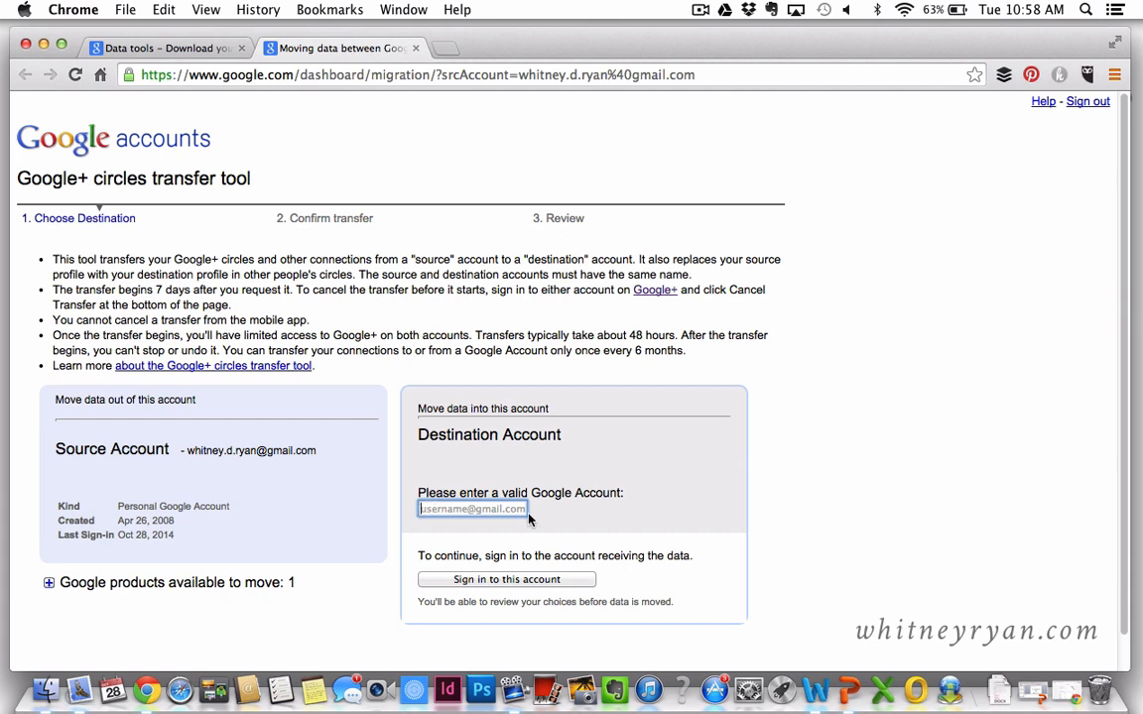
pyautogui.moveTo(568, 587)
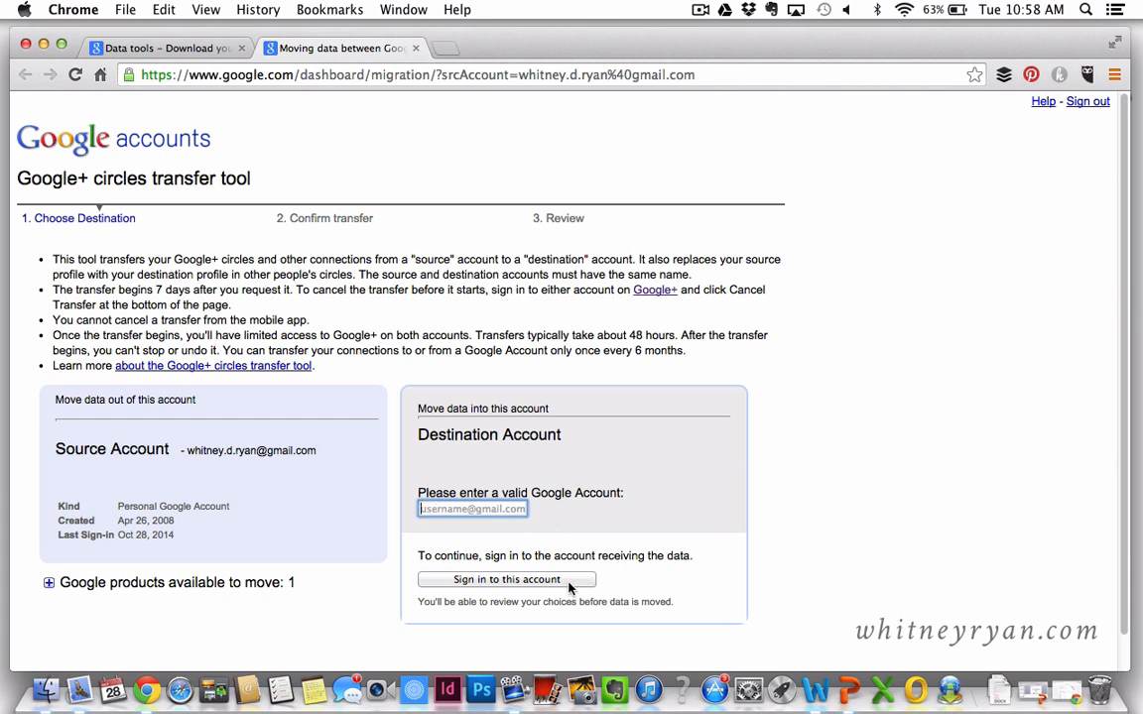
pyautogui.moveTo(677, 562)
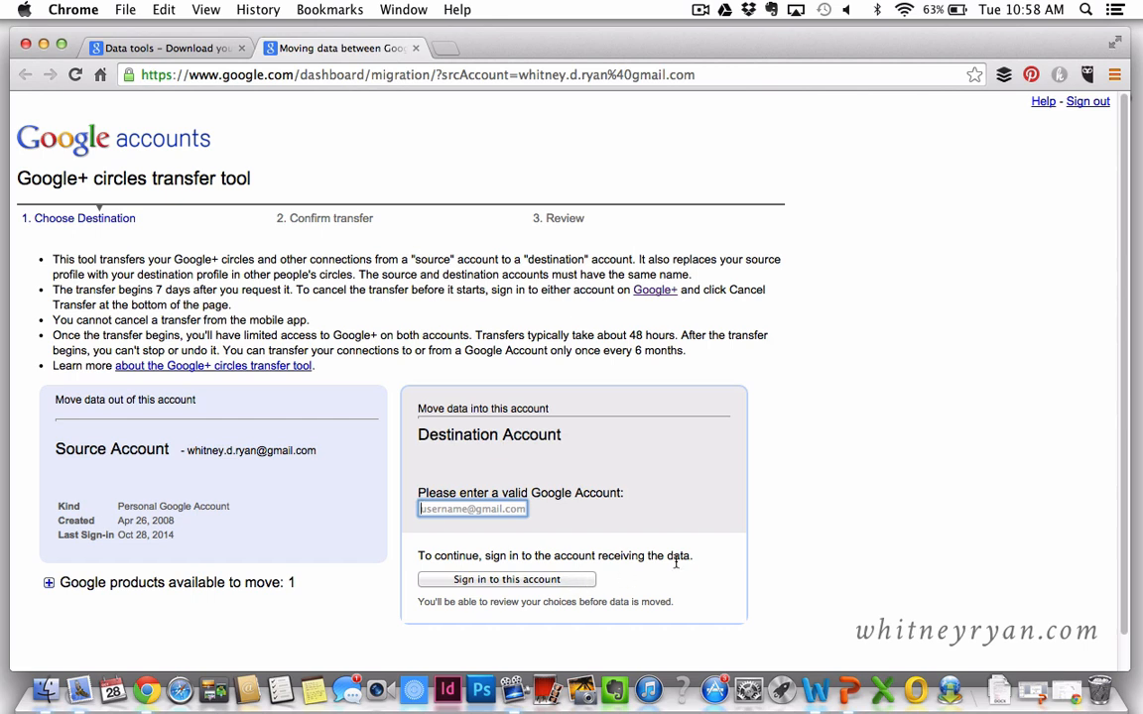